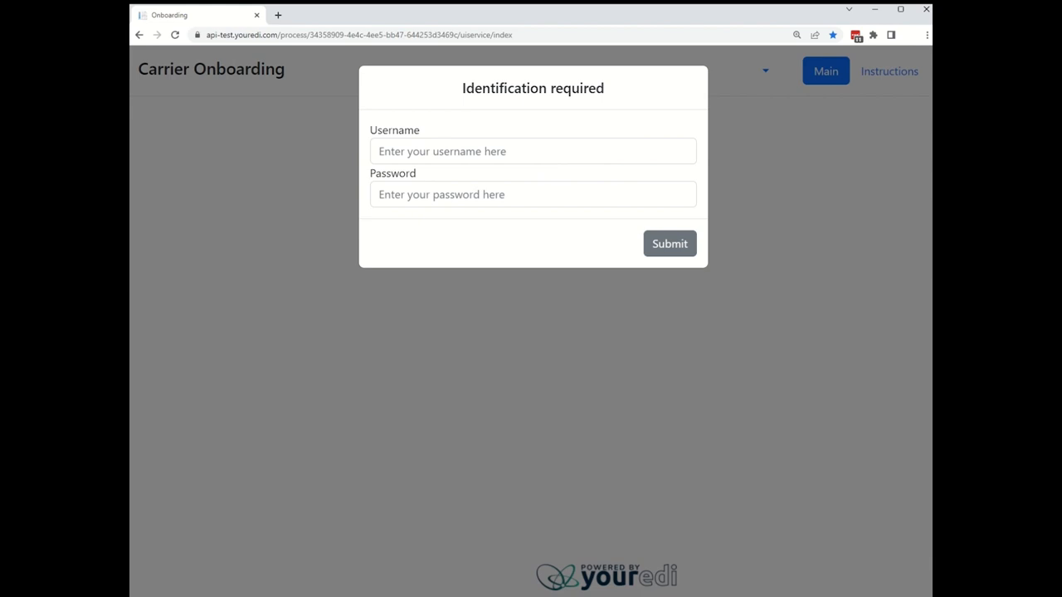
{"action": "mouse_move", "coordinate": [750, 163]}
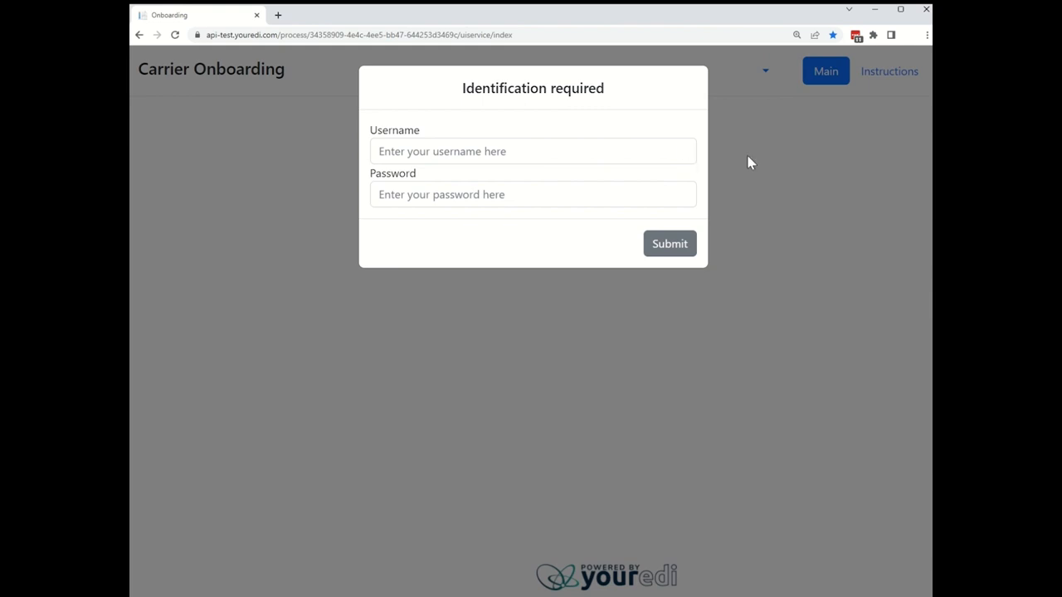
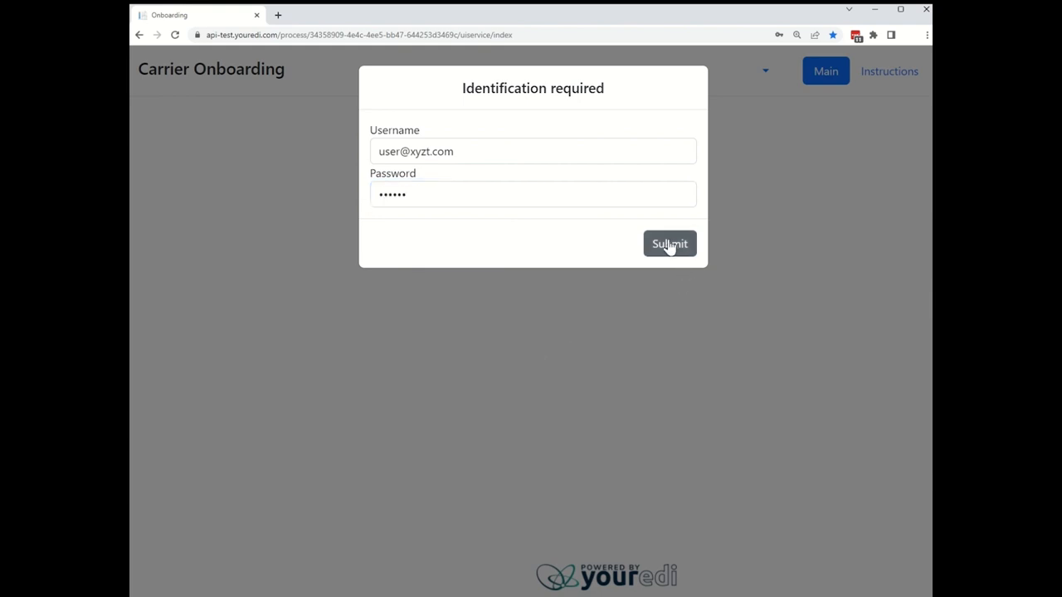
Step: Sign in with username 'user' and the password to reach the Onboarding welcome page
{"action": "left_click", "coordinate": [668, 242]}
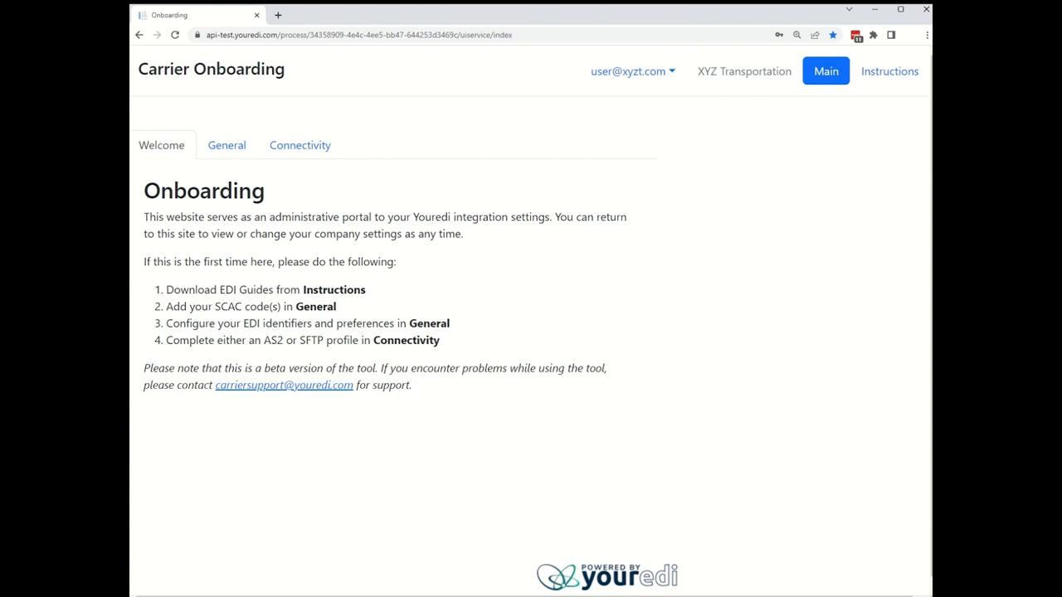
{"action": "mouse_move", "coordinate": [912, 80]}
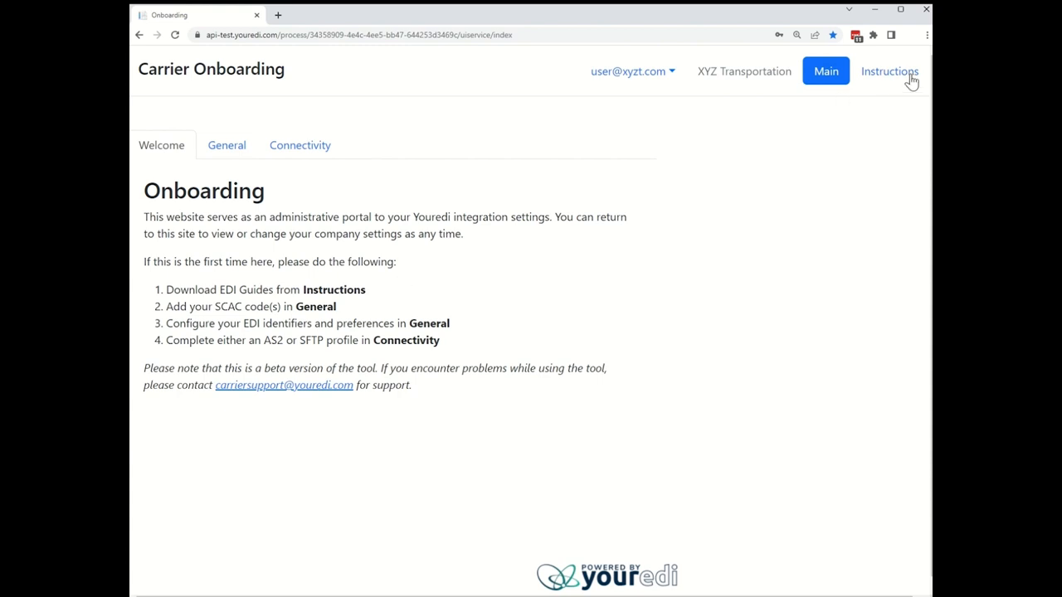
{"action": "left_click", "coordinate": [890, 70]}
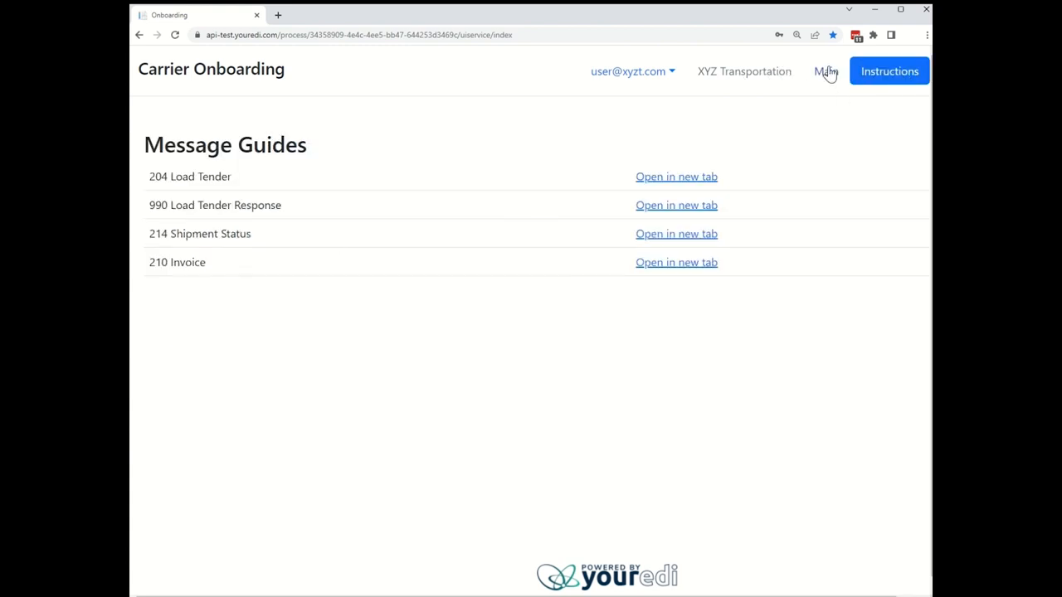
{"action": "left_click", "coordinate": [826, 70]}
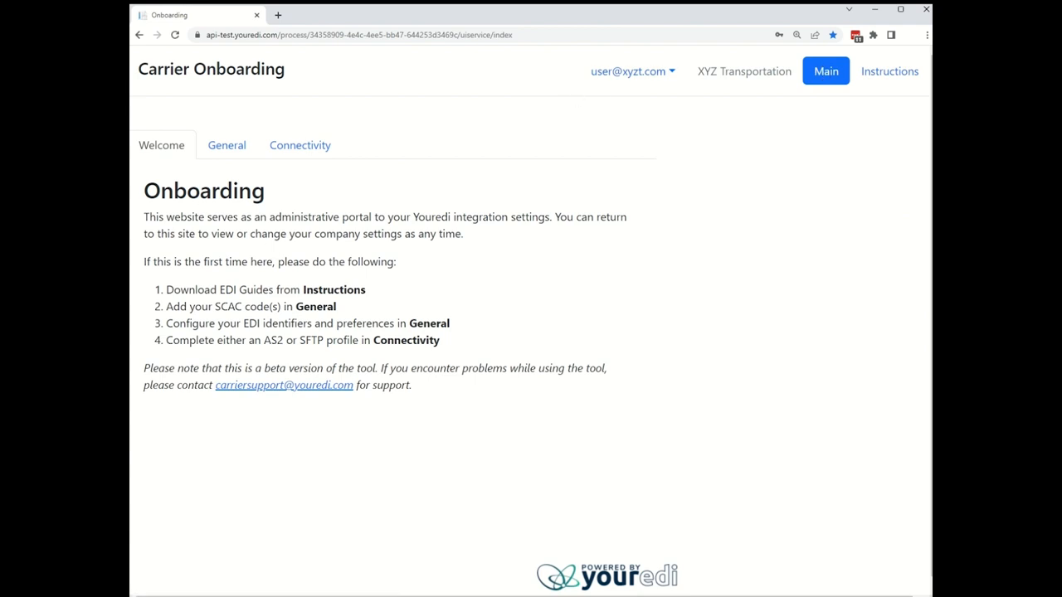
{"action": "mouse_move", "coordinate": [232, 276]}
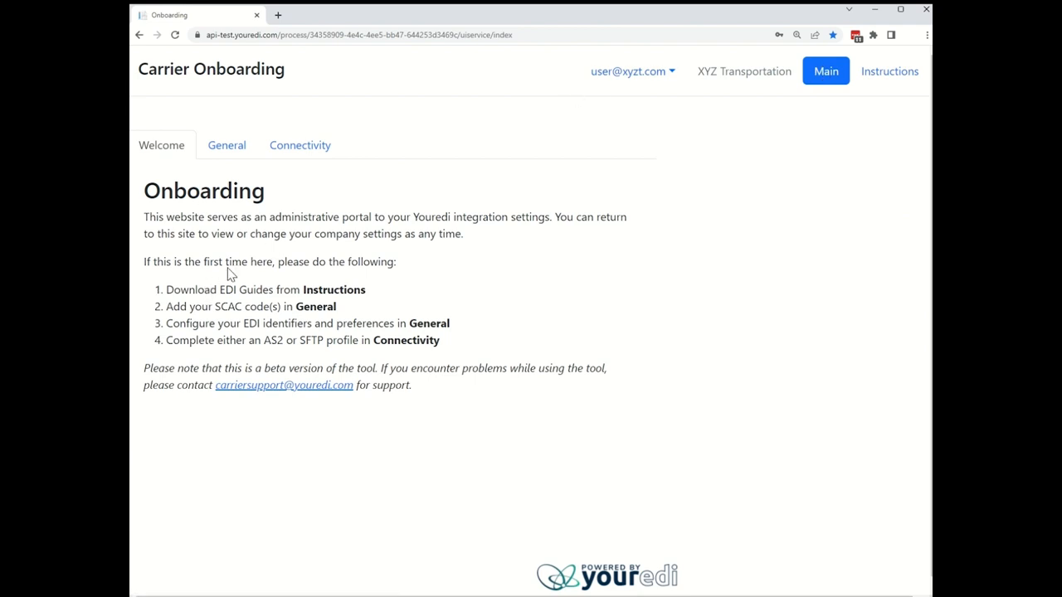
Step: Fill General settings: SCAC/ISA ID/GS ID XYZT, qualifier 02, EDI version 4010, connection SFTP
{"action": "left_click", "coordinate": [226, 145]}
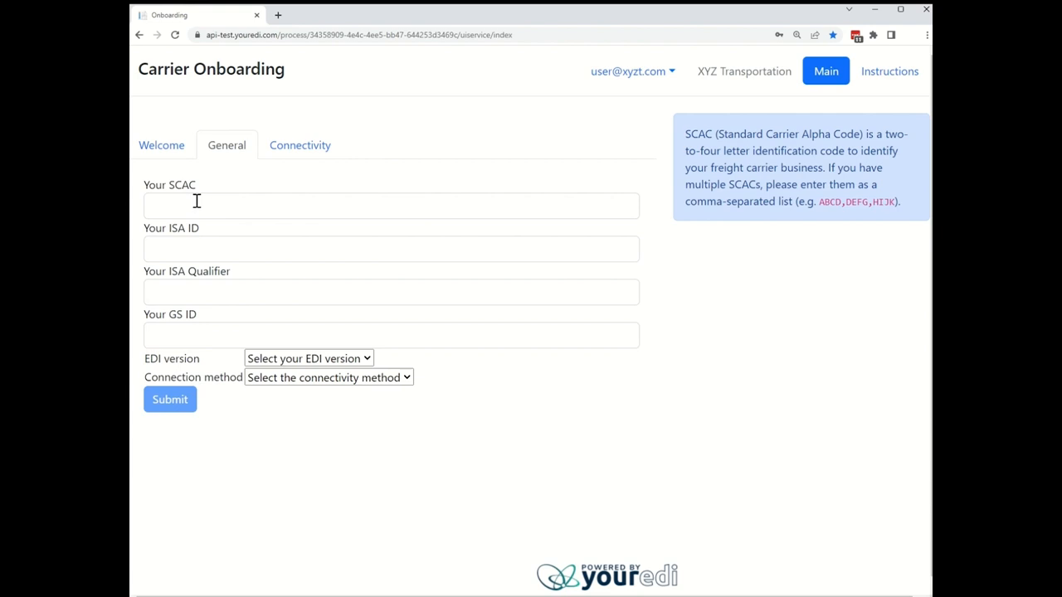
{"action": "type", "text": "XYZ"}
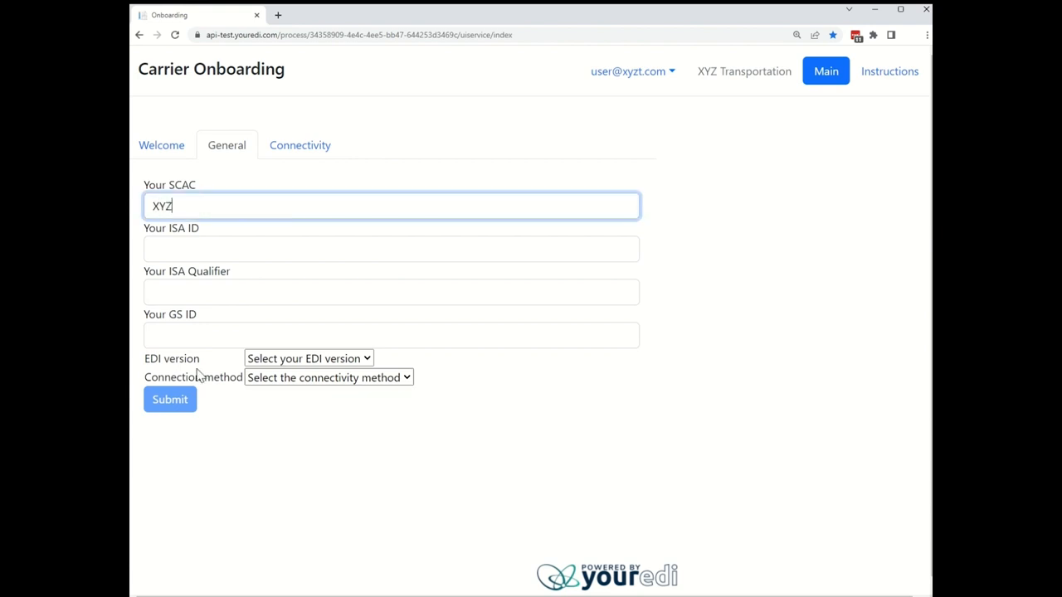
{"action": "type", "text": "T"}
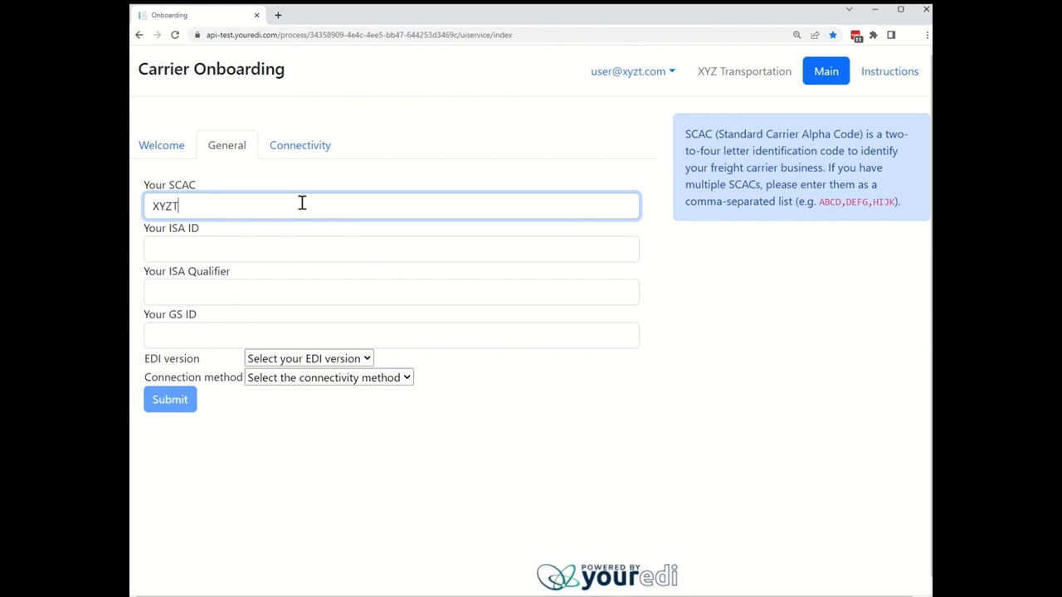
{"action": "type", "text": "XYZT"}
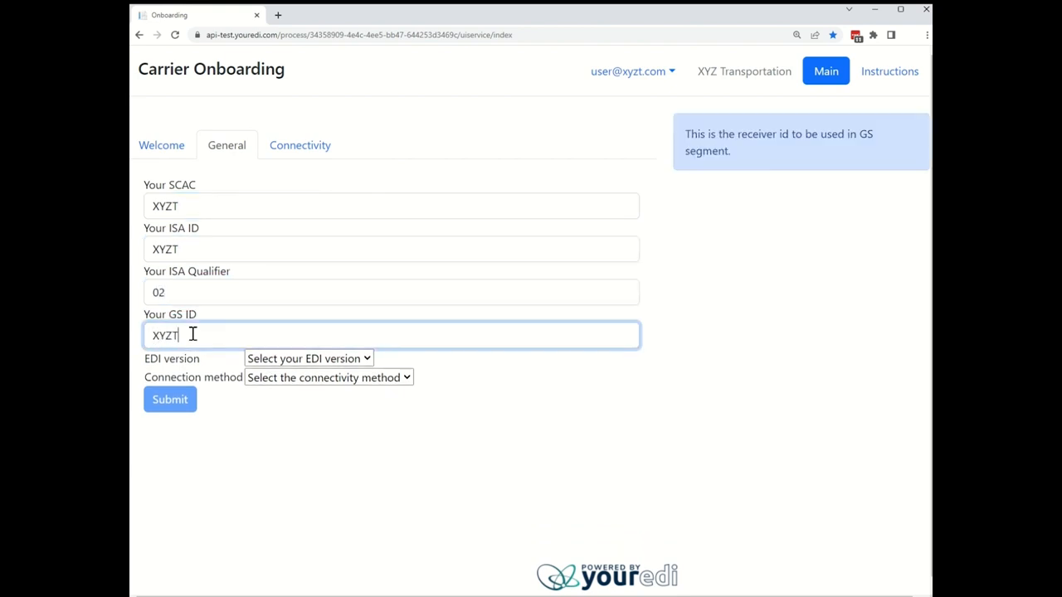
{"action": "left_click", "coordinate": [308, 359]}
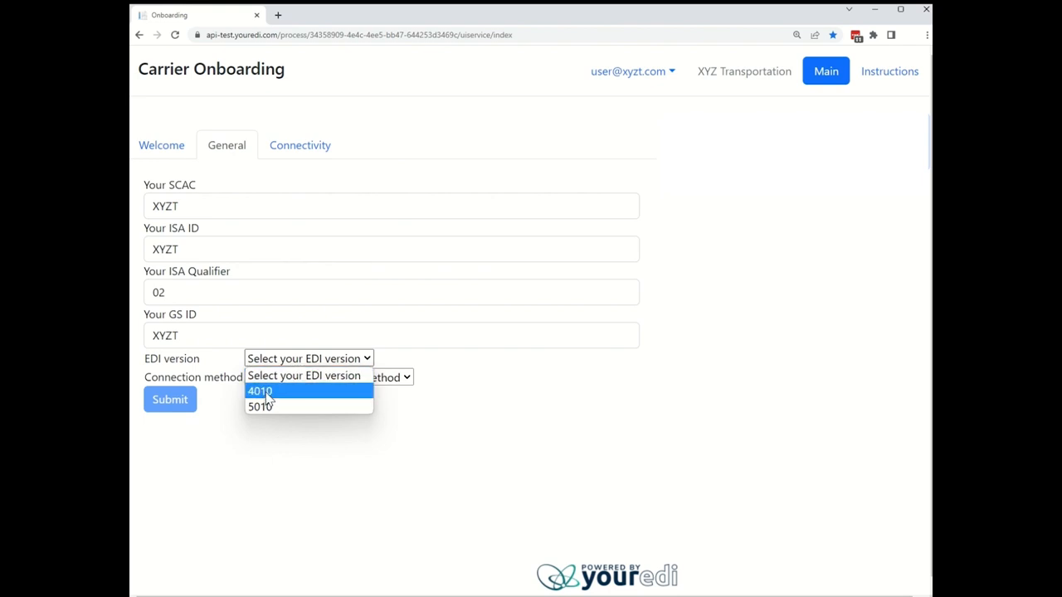
{"action": "left_click", "coordinate": [259, 392]}
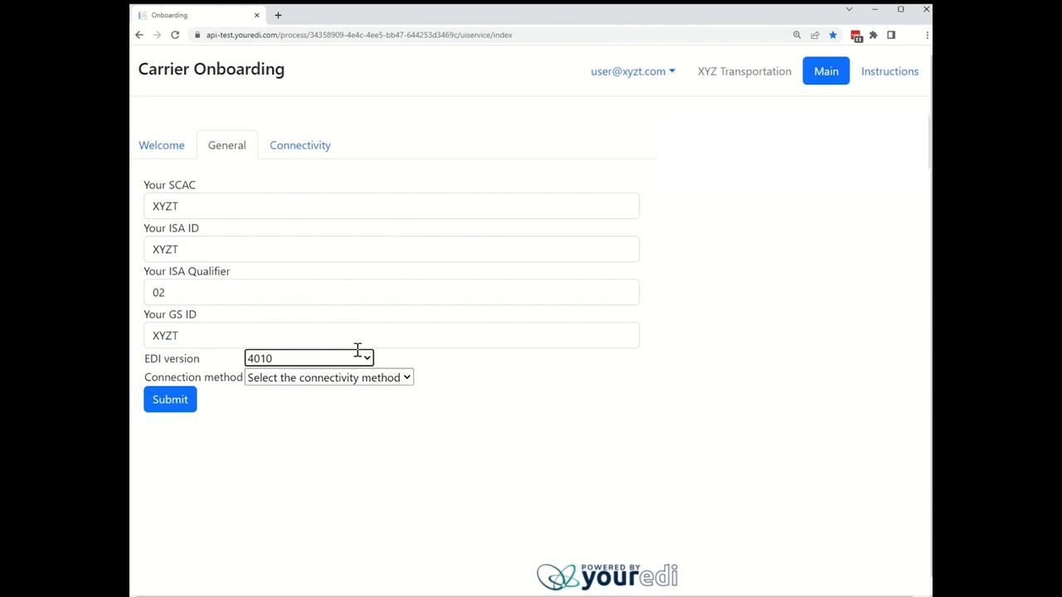
{"action": "mouse_move", "coordinate": [372, 384]}
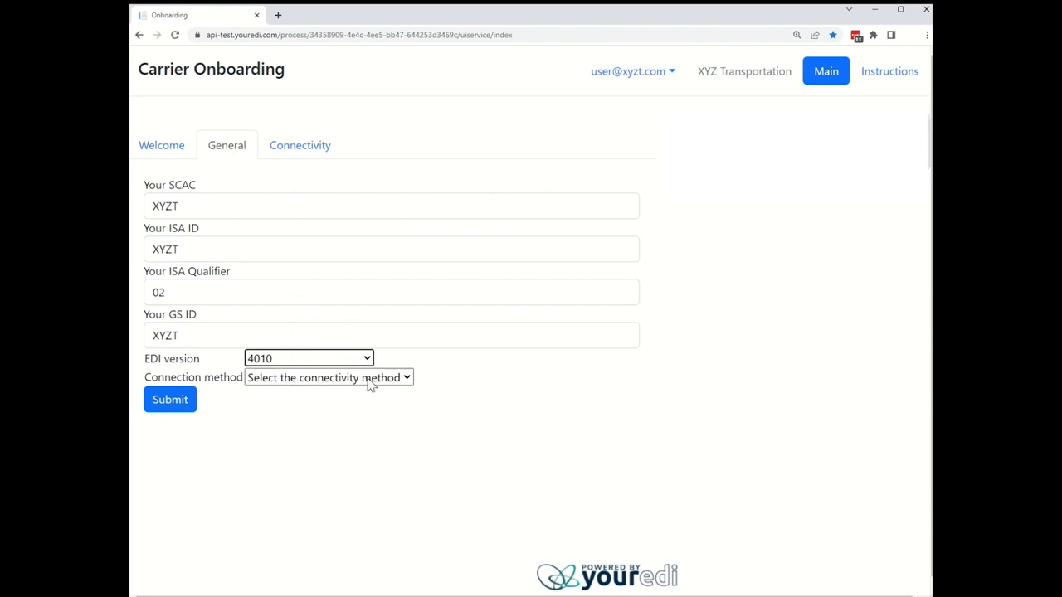
{"action": "left_click", "coordinate": [329, 379]}
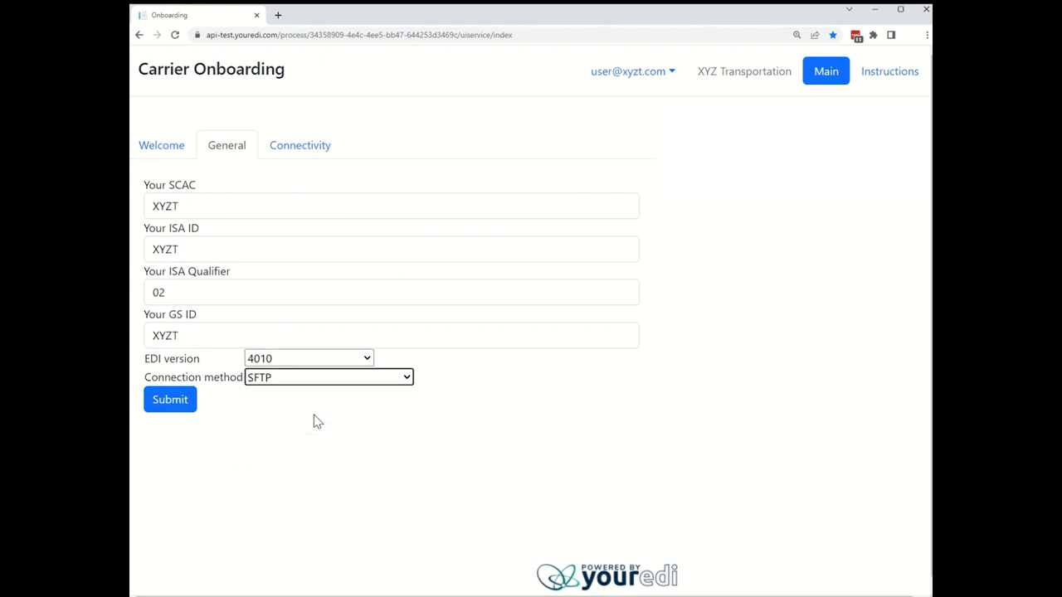
Step: Review the SFTP connectivity options, then change the General connection method to AS2
{"action": "left_click", "coordinate": [169, 398]}
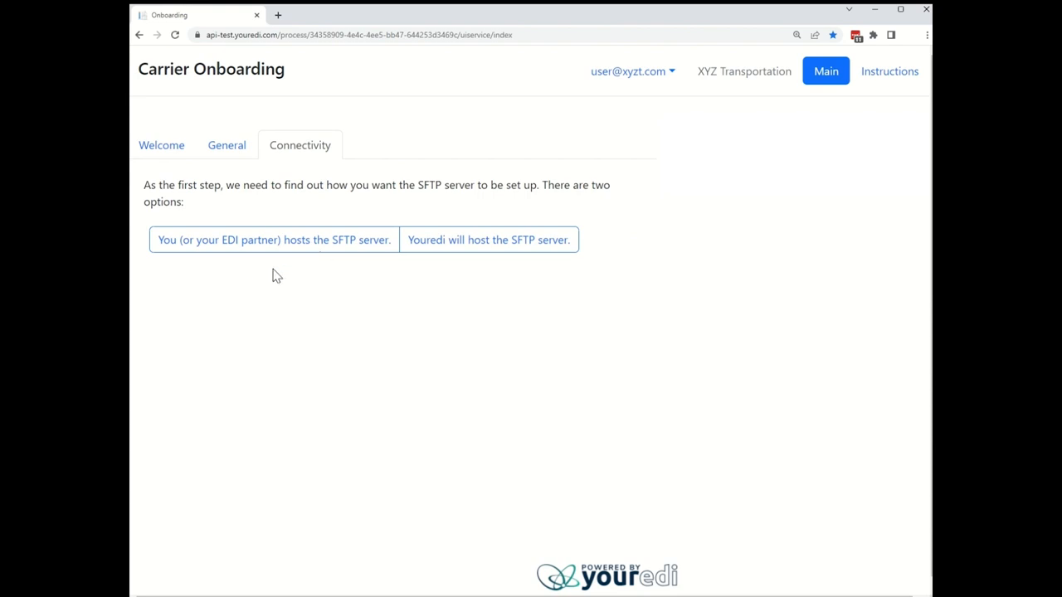
{"action": "mouse_move", "coordinate": [305, 249]}
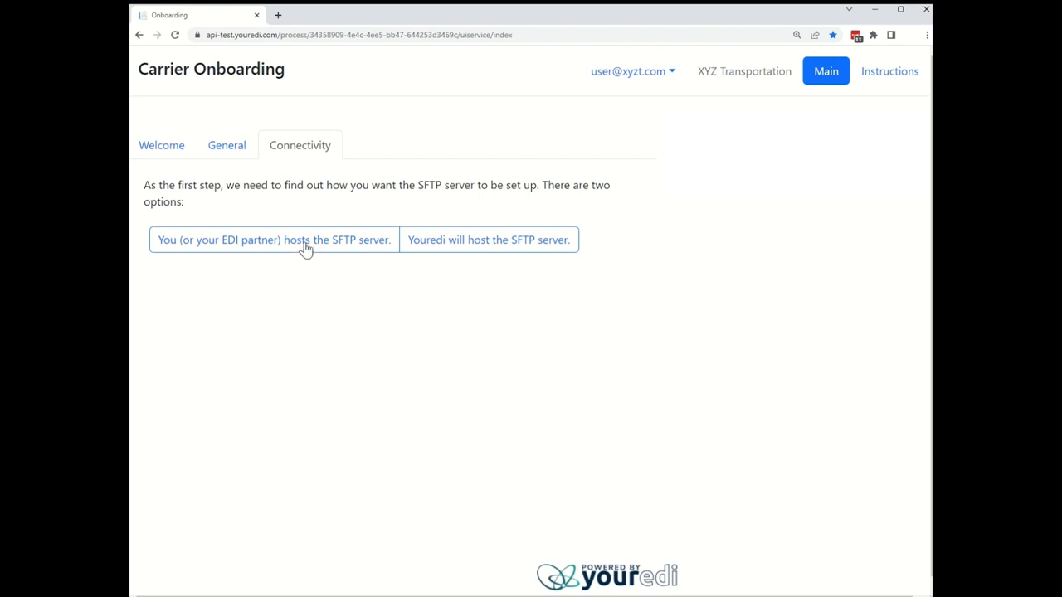
{"action": "left_click", "coordinate": [225, 146]}
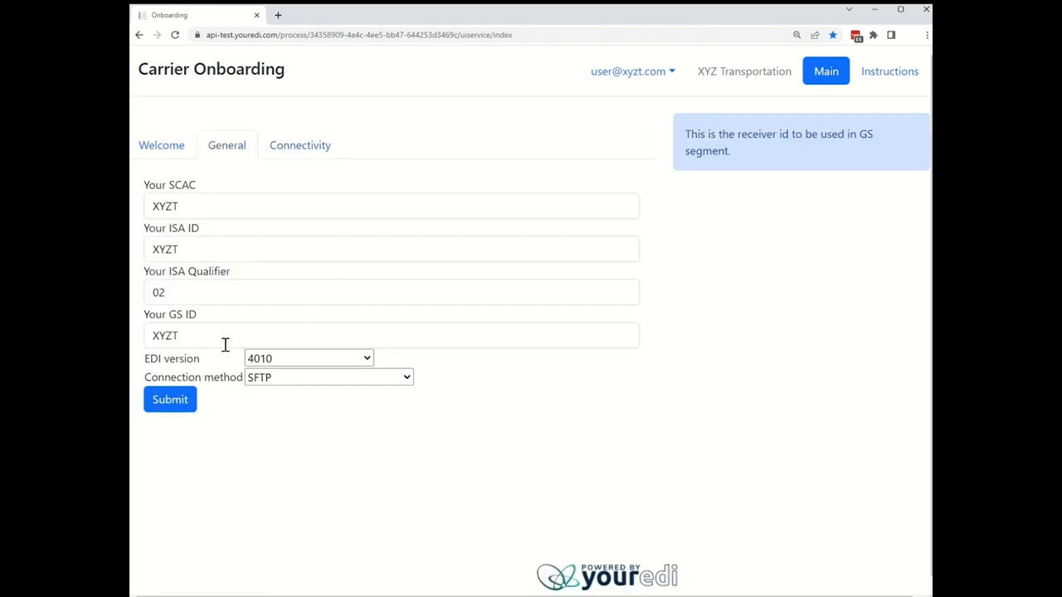
{"action": "left_click", "coordinate": [328, 376]}
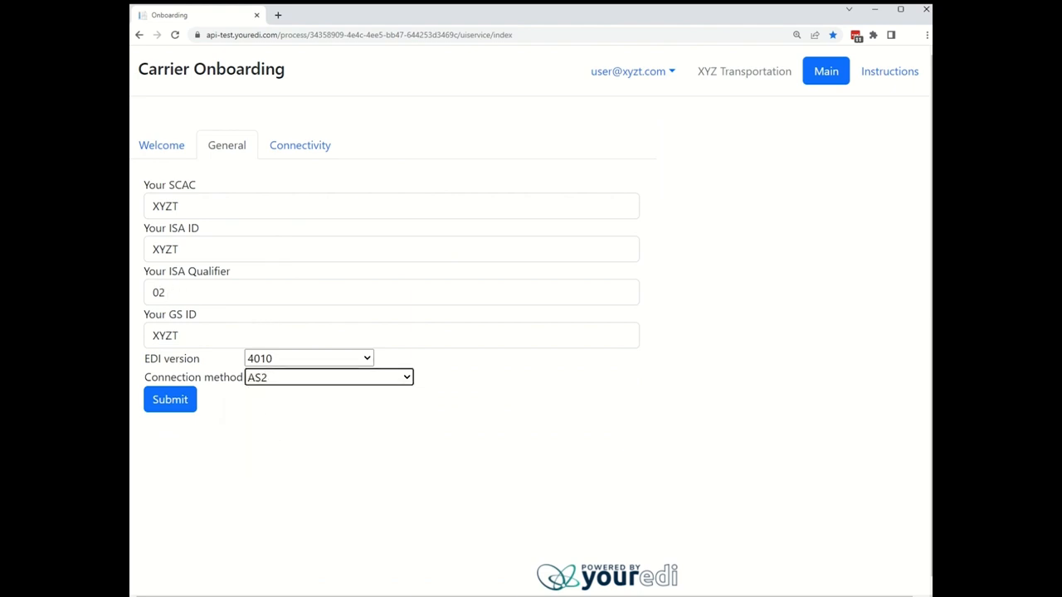
{"action": "left_click", "coordinate": [298, 144]}
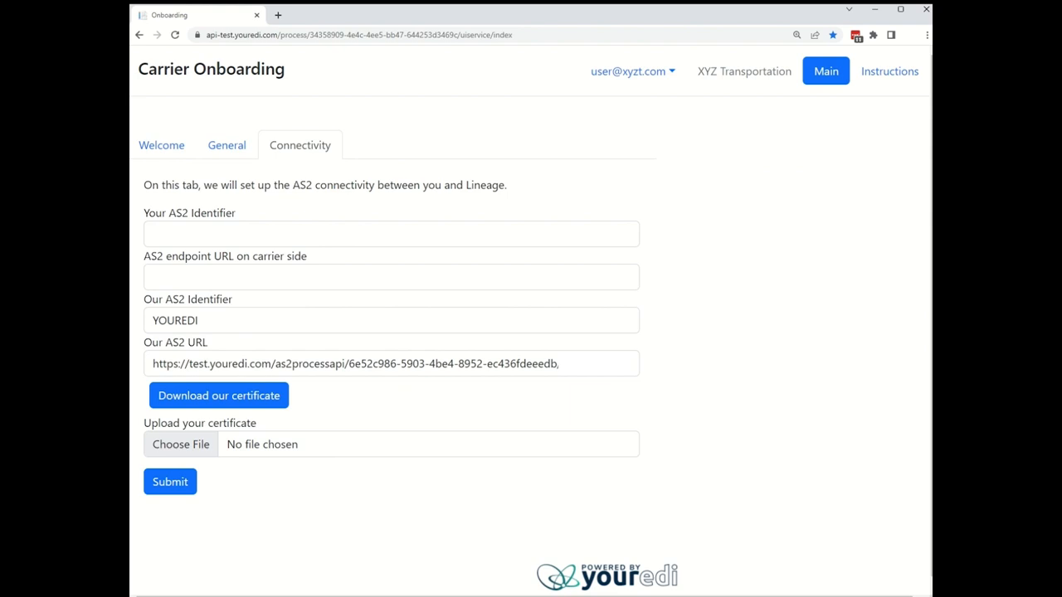
{"action": "mouse_move", "coordinate": [202, 266]}
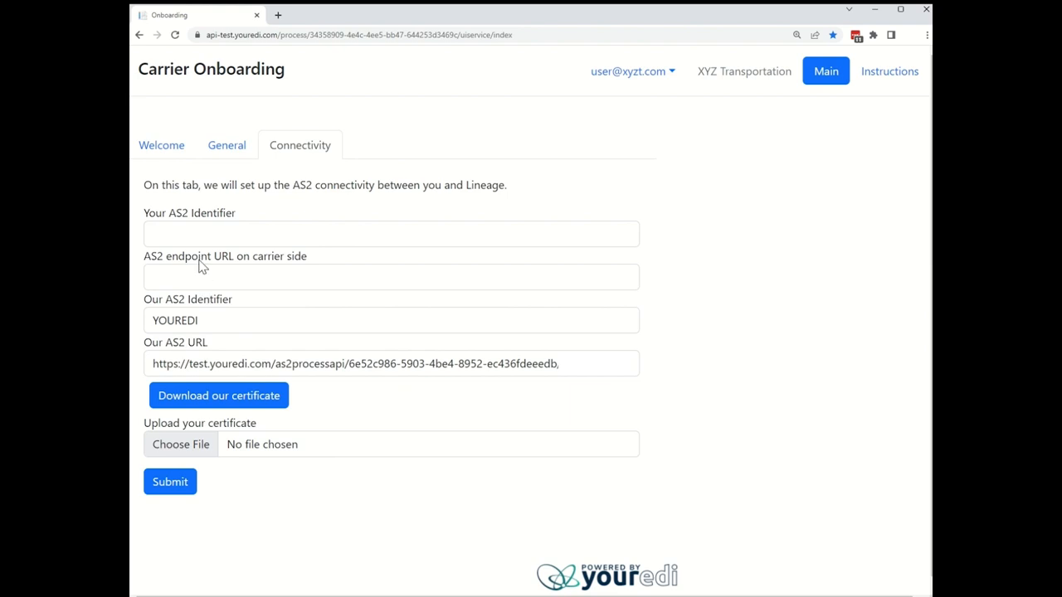
{"action": "left_click", "coordinate": [390, 233]}
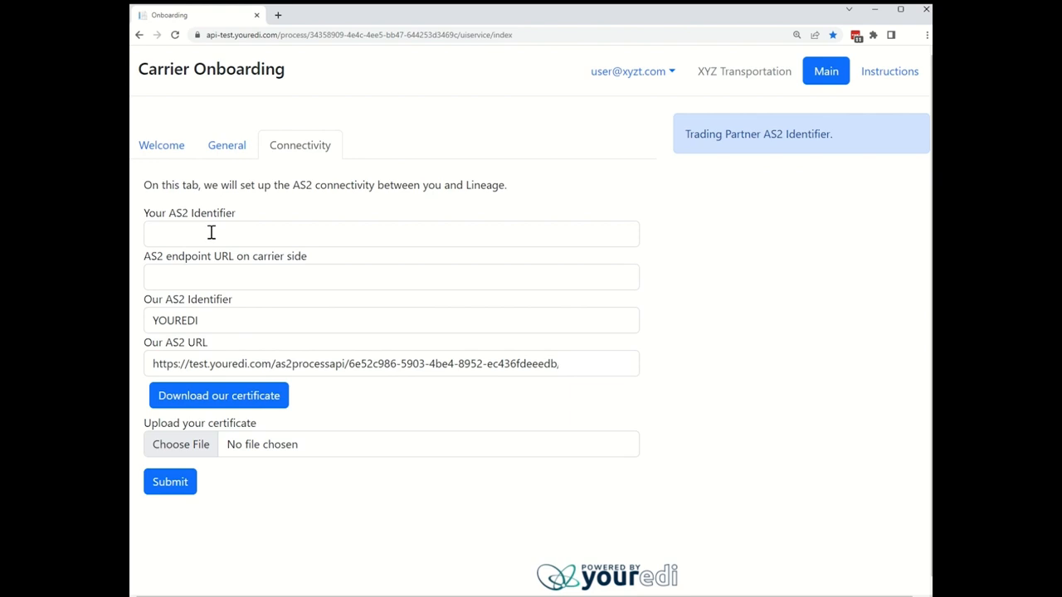
{"action": "type", "text": "XYZTest"}
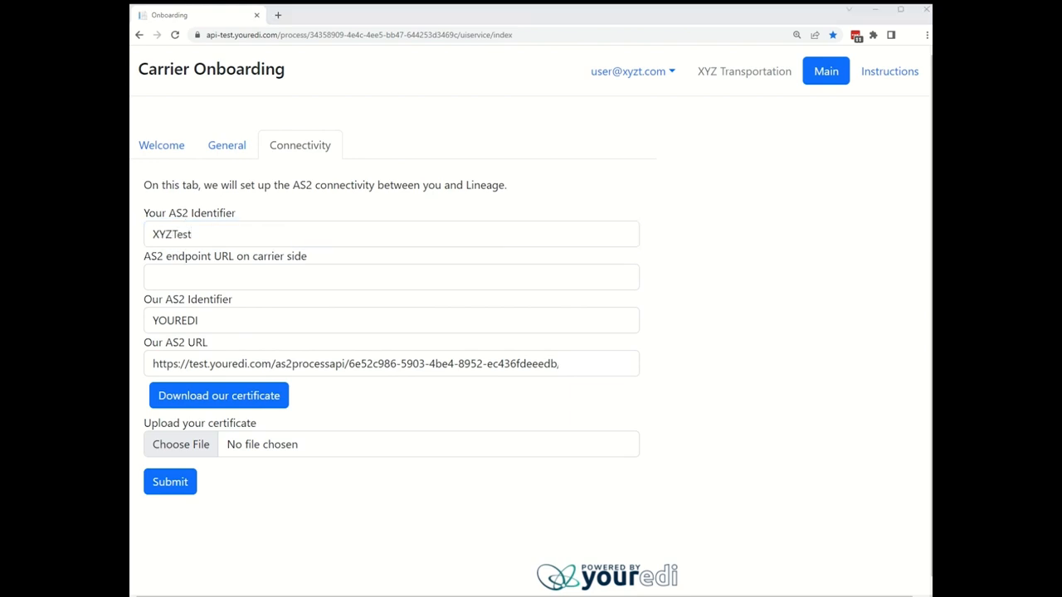
{"action": "type", "text": "https://as2.xxyz.net:4082/as2"}
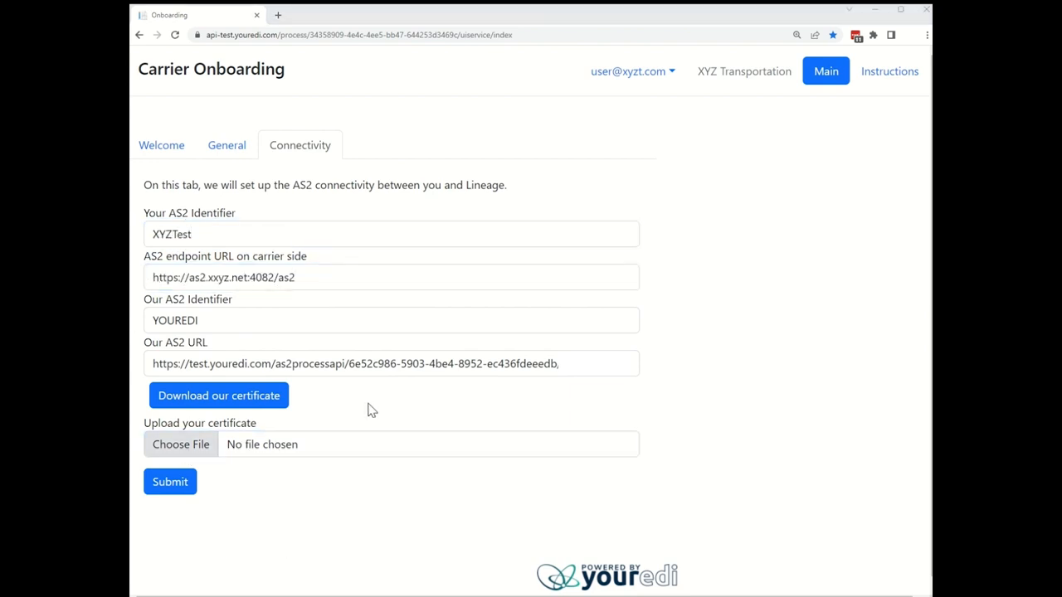
Step: Upload certificate XYZT_AS2.cer and submit the connectivity information
{"action": "left_click", "coordinate": [179, 444]}
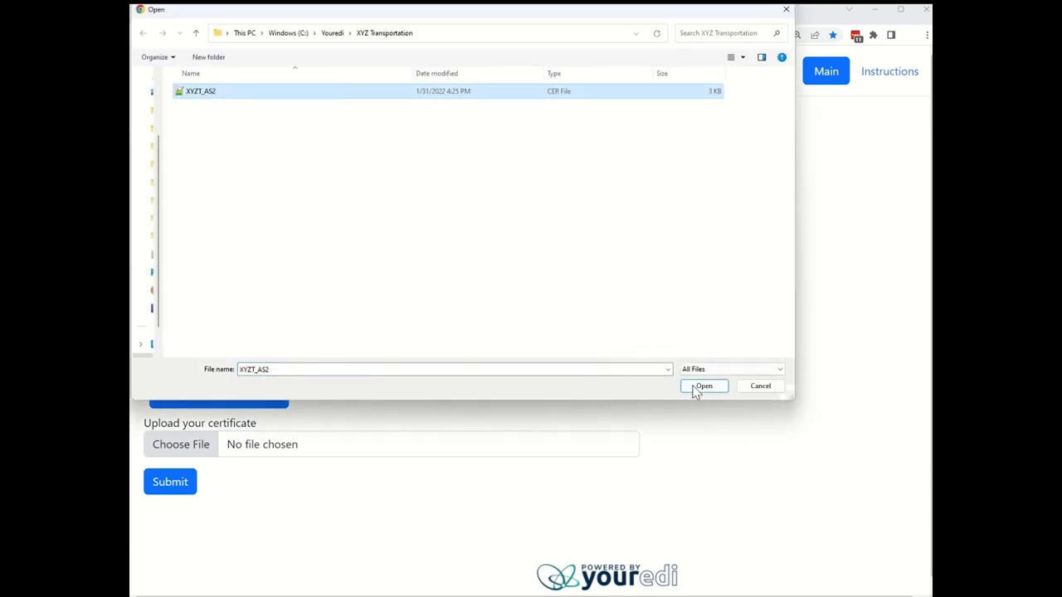
{"action": "left_click", "coordinate": [704, 385]}
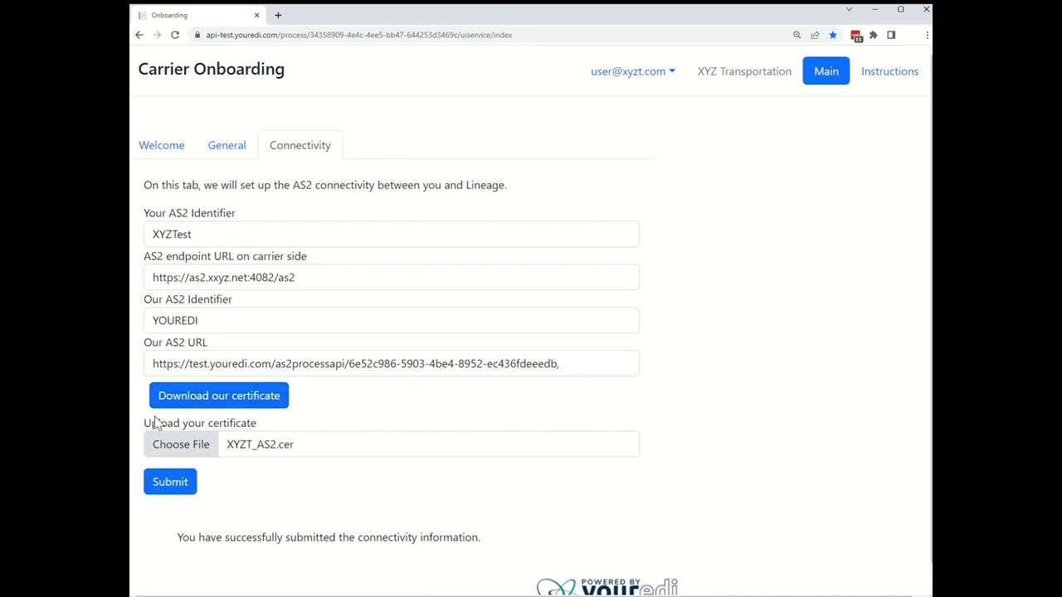
{"action": "mouse_move", "coordinate": [363, 491]}
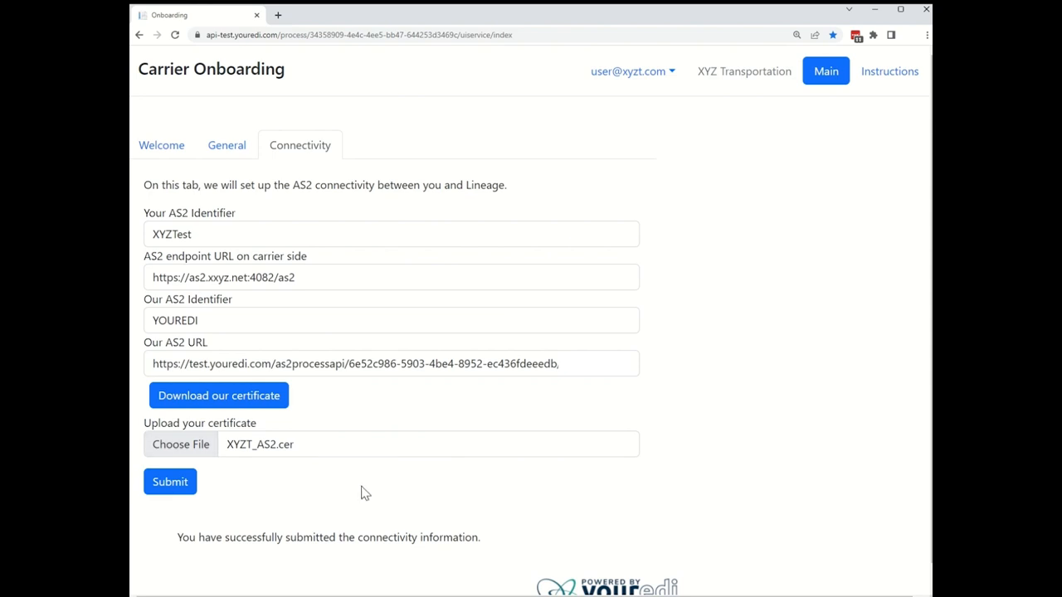
{"action": "mouse_move", "coordinate": [355, 498]}
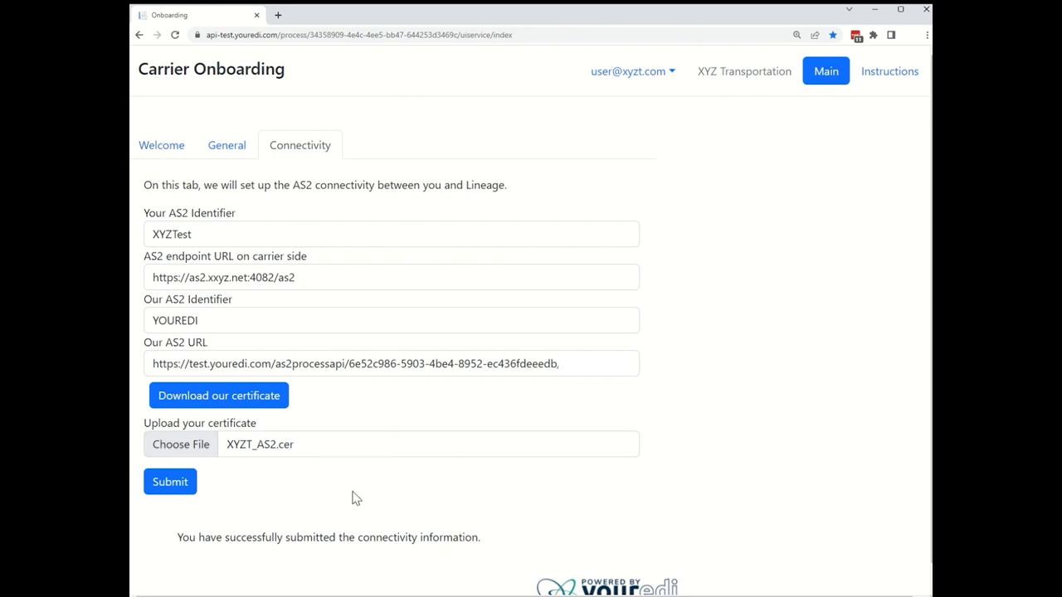